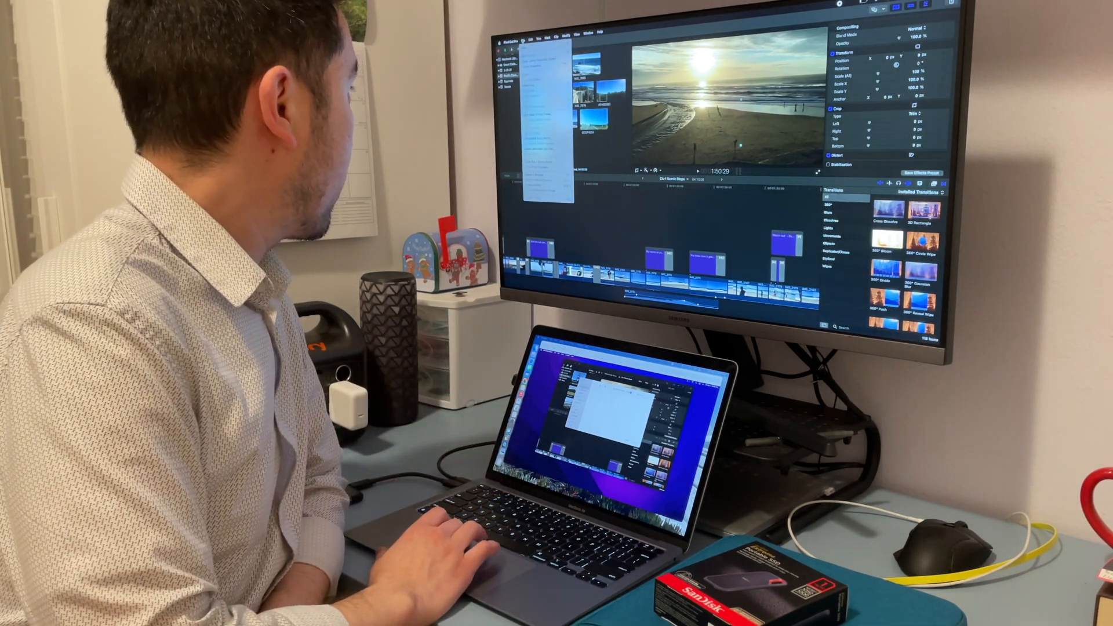
# Step: Begin a new library via File > New > Library, reaching the save dialog
pyautogui.click(89, 23)
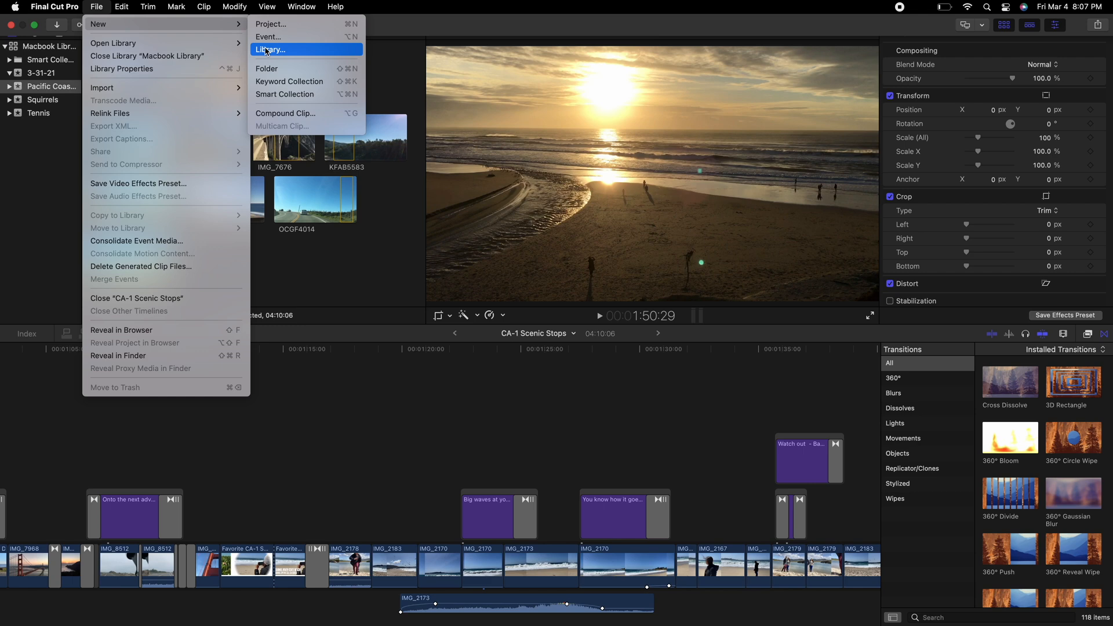
pyautogui.moveTo(289, 55)
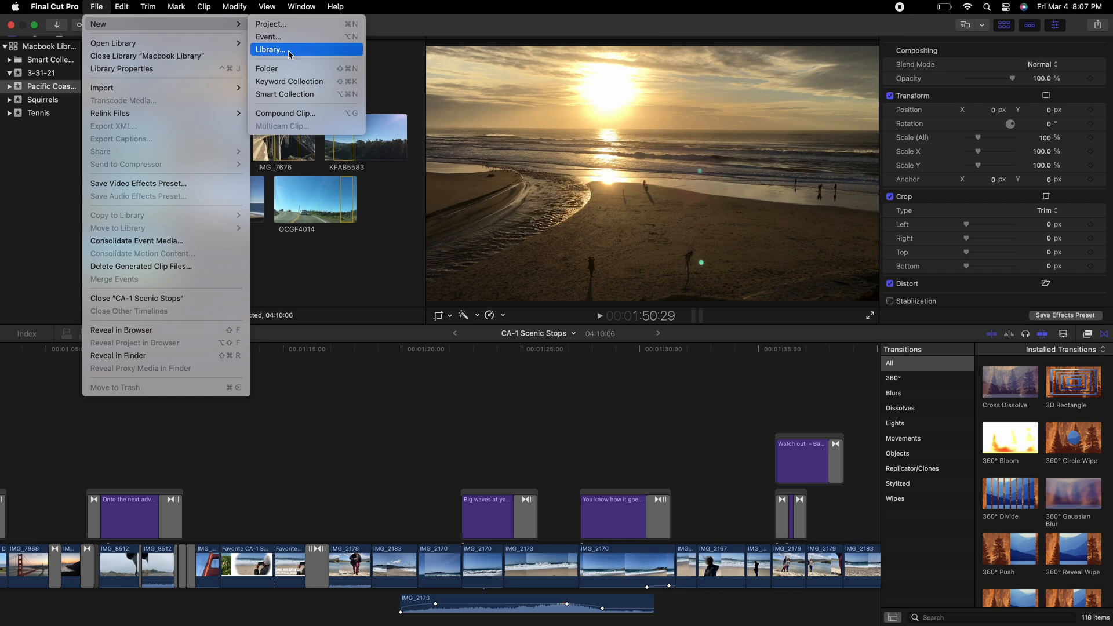
pyautogui.click(272, 49)
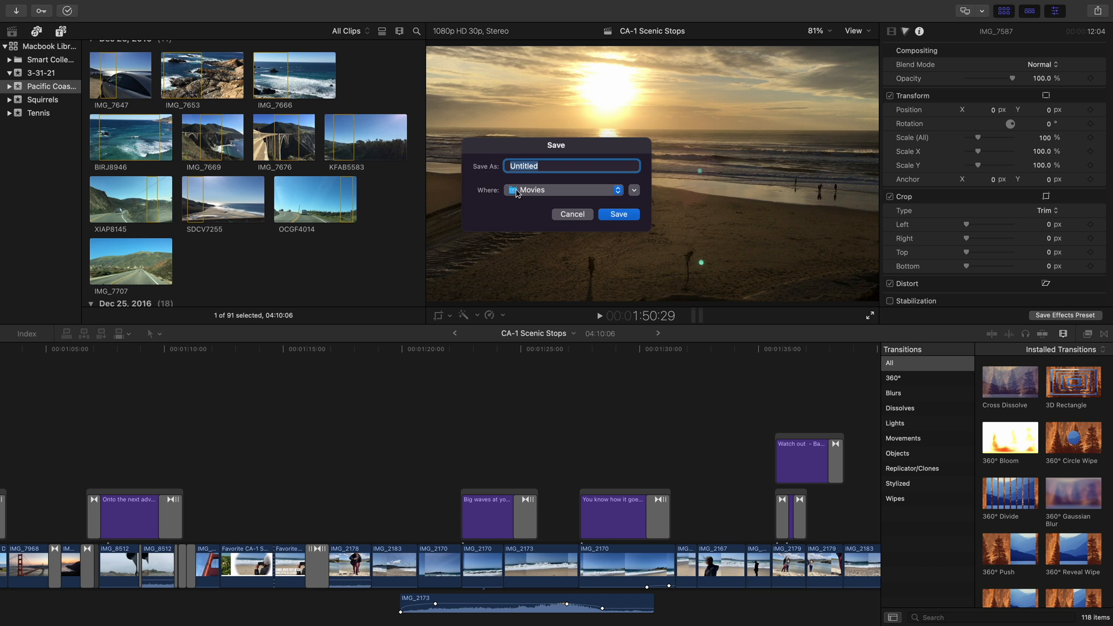
# Step: Set the library's save location to the Extreme SSD
pyautogui.click(563, 190)
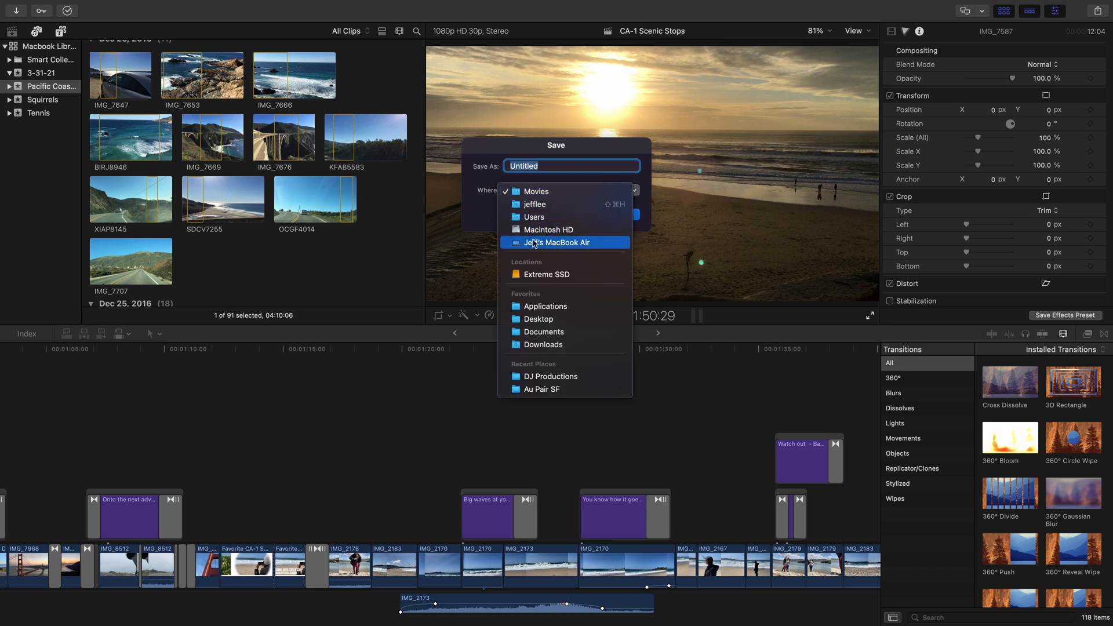
pyautogui.click(546, 274)
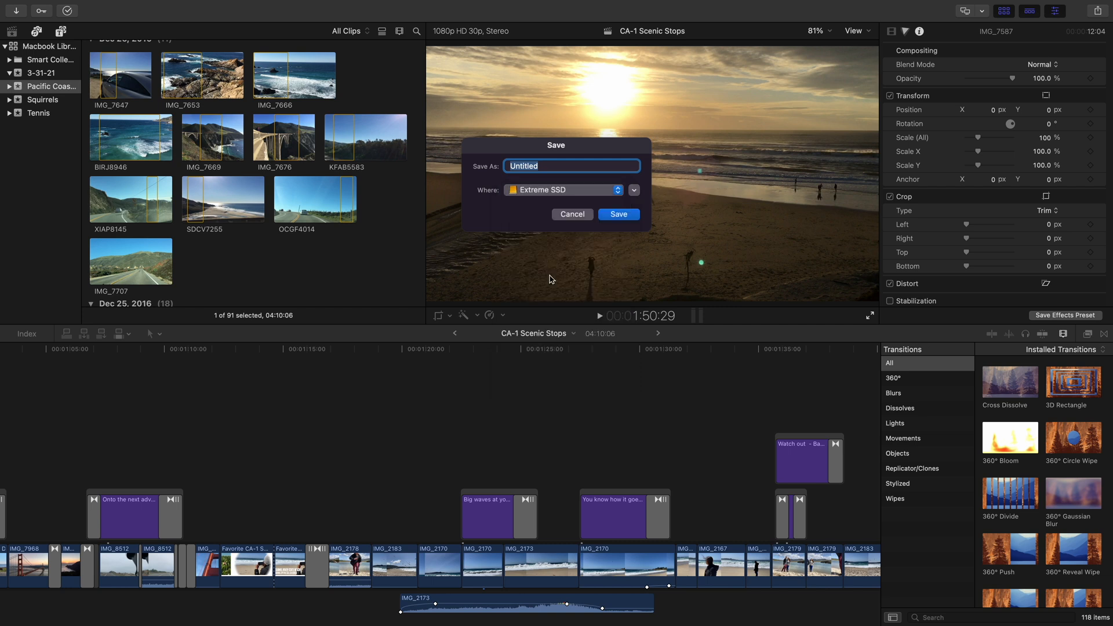
pyautogui.moveTo(563, 167)
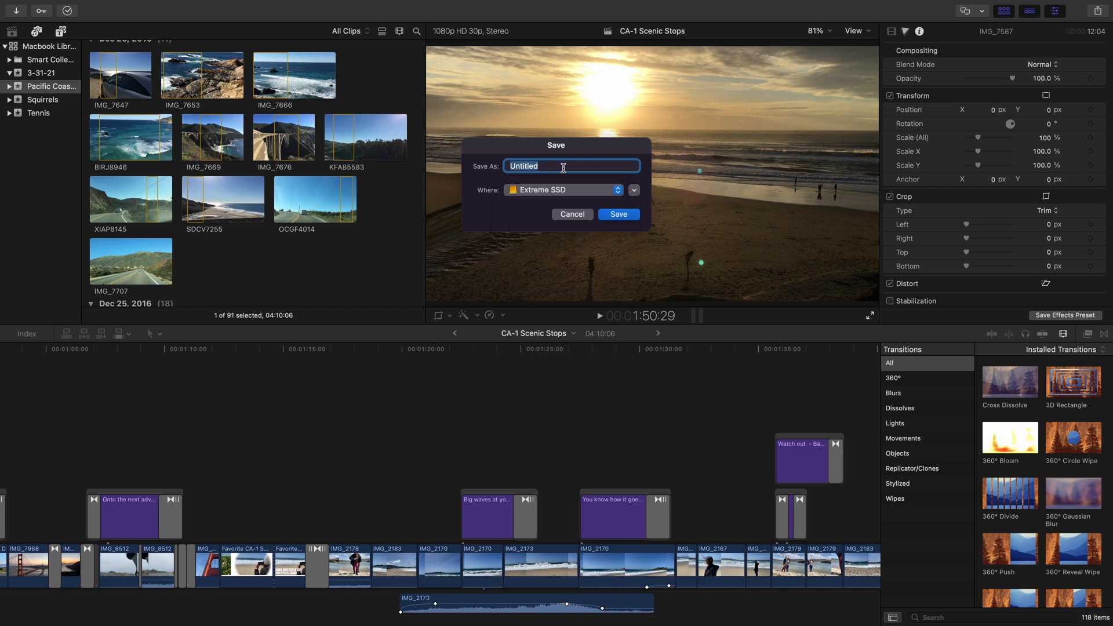
# Step: Name the library "Jeff's External Library" and save it to the SSD
pyautogui.write("Jeff's")
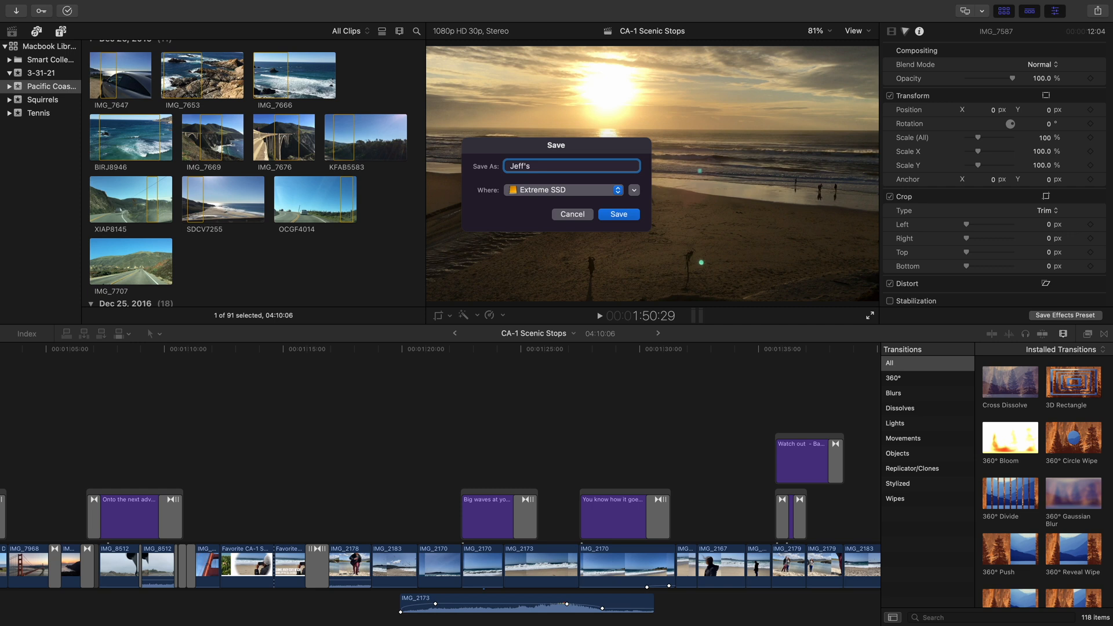
pyautogui.write('Exte')
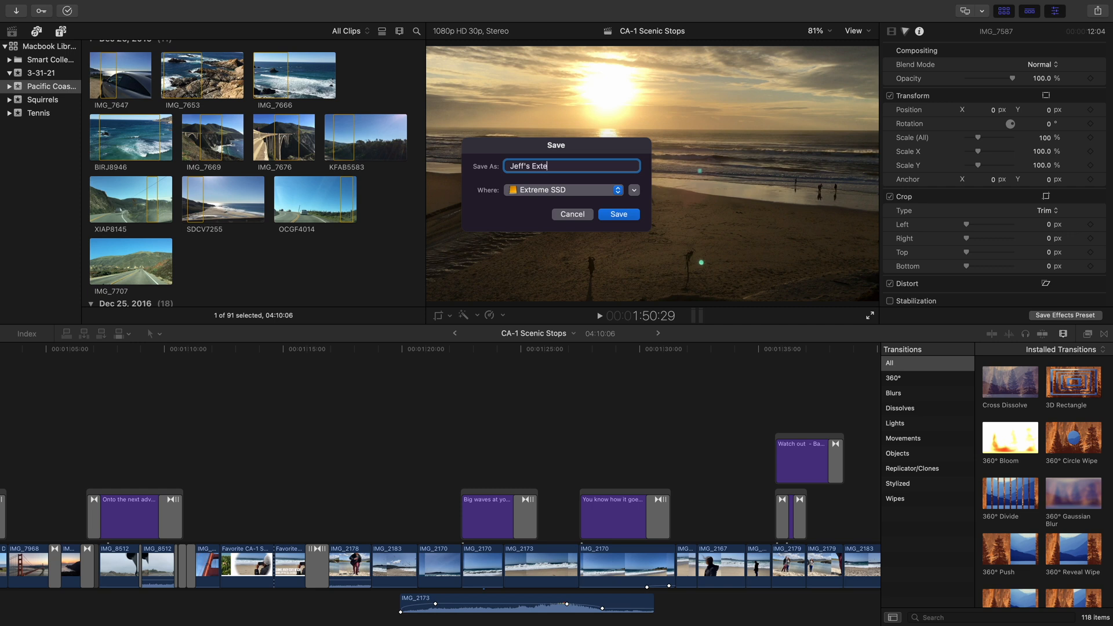
pyautogui.write('rnal')
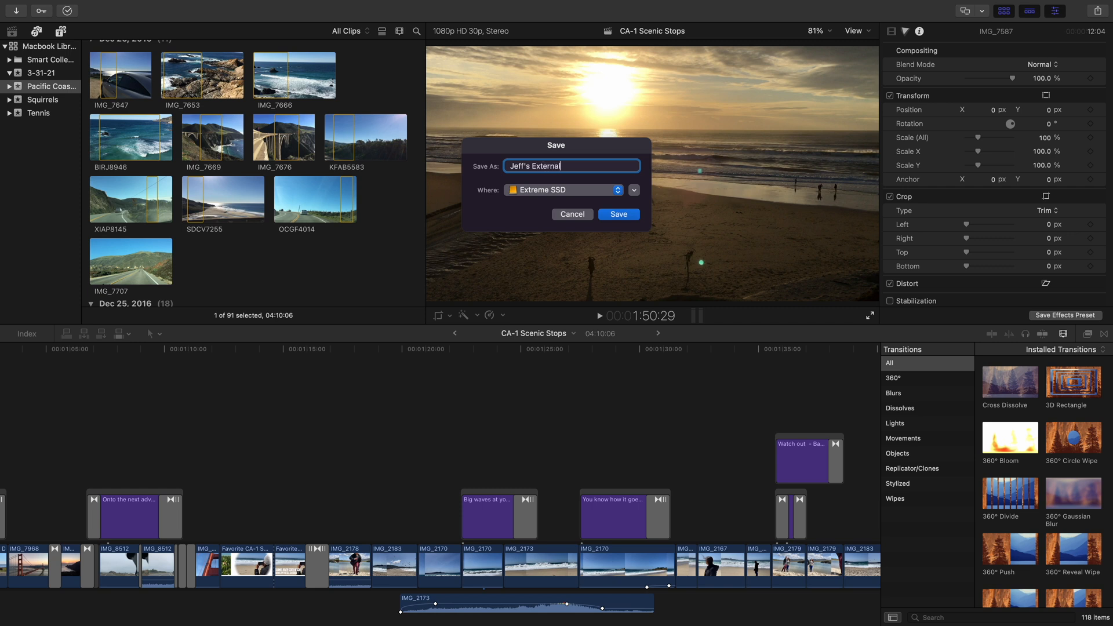
pyautogui.write('Library')
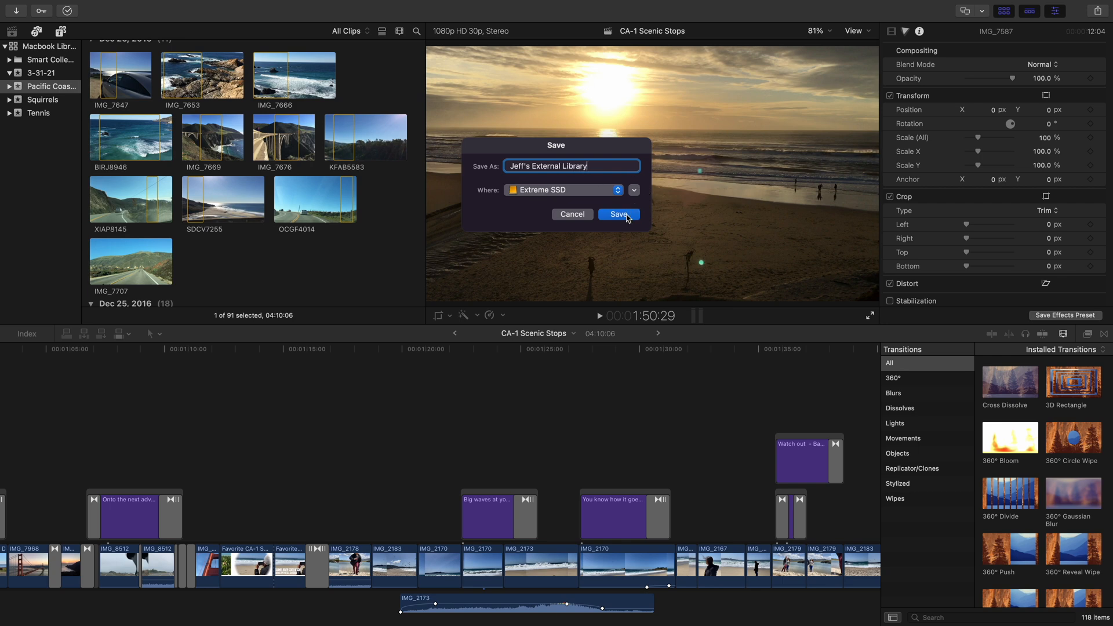
pyautogui.click(620, 213)
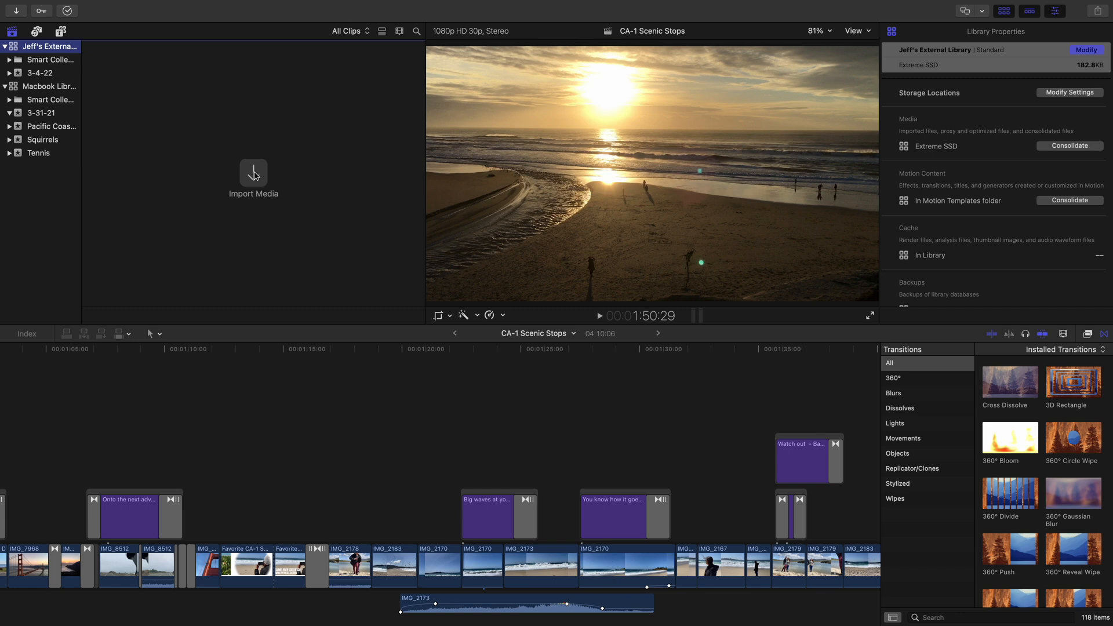
pyautogui.moveTo(252, 174)
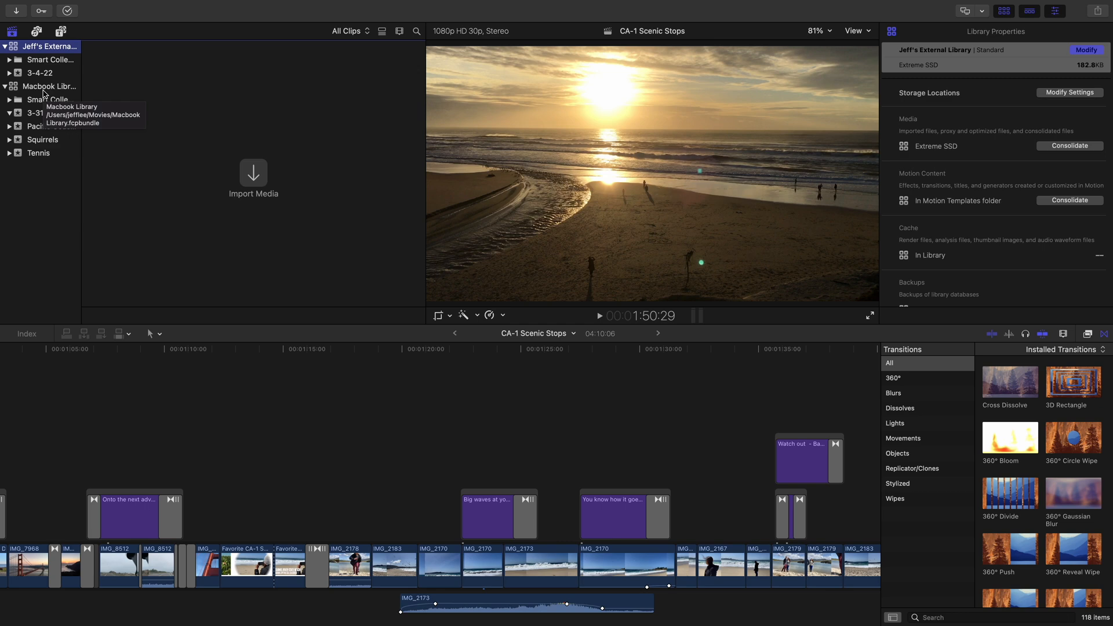
pyautogui.moveTo(144, 301)
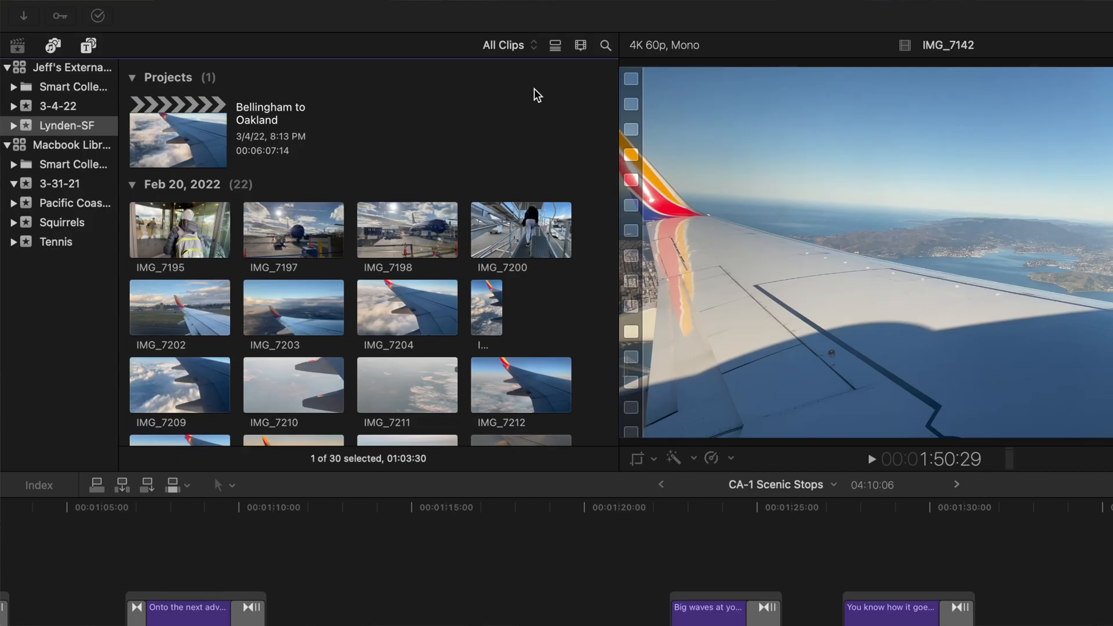
# Step: Locate and open the Bellingham to Oakland project from the Lynden-SF event
pyautogui.scroll(-3)
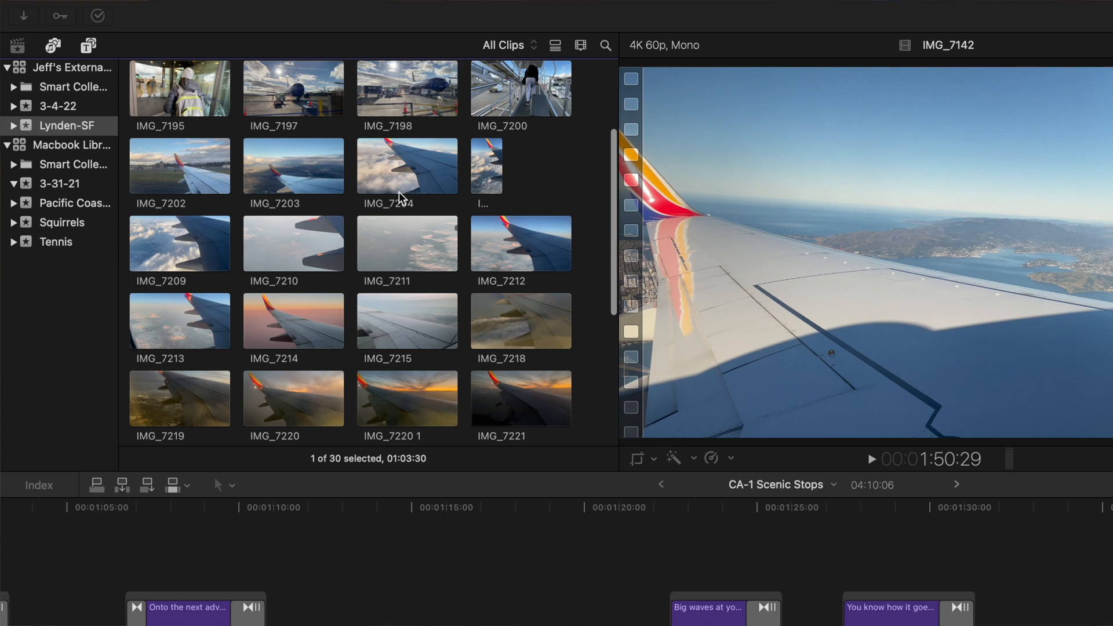
pyautogui.scroll(-3)
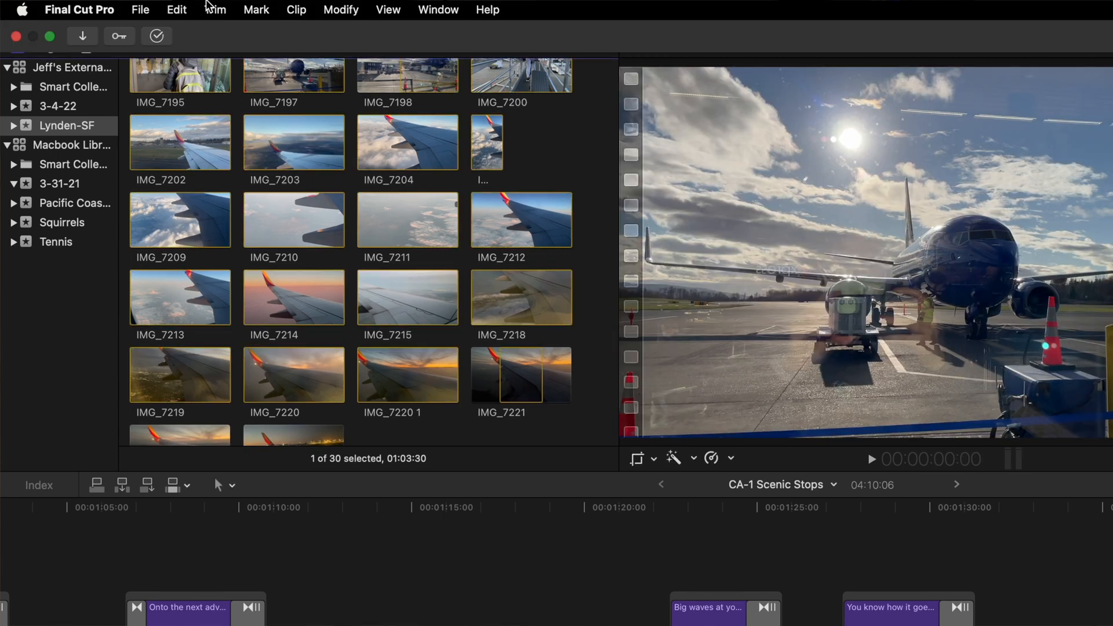
pyautogui.moveTo(56, 8)
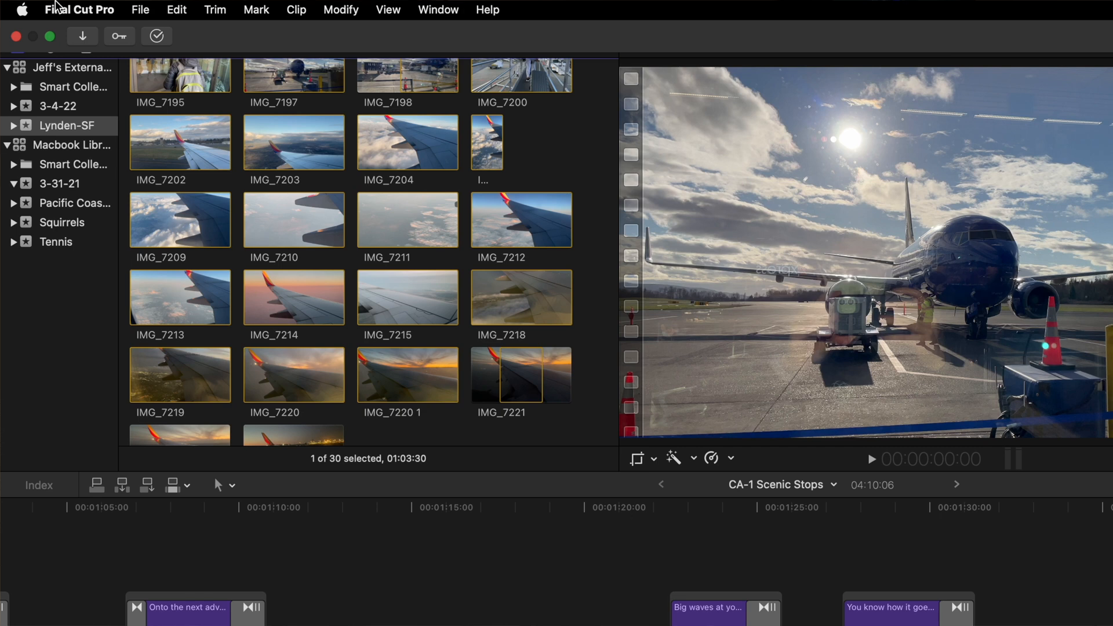
pyautogui.click(140, 9)
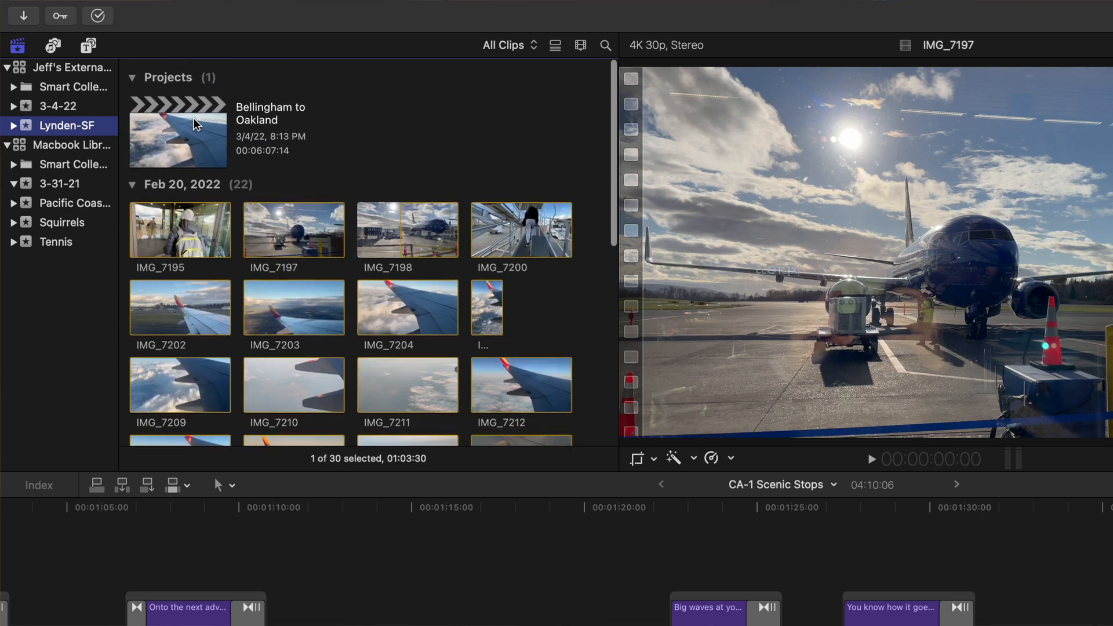
pyautogui.doubleClick(177, 131)
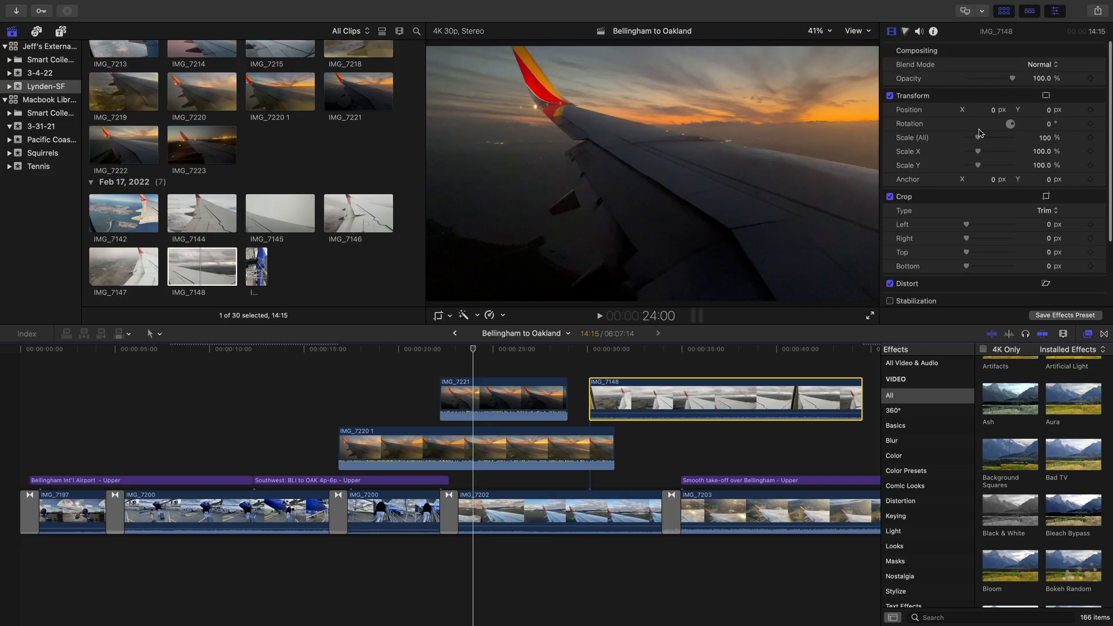
# Step: Shrink IMG_7148 to 51% scale as picture-in-picture and park the playhead on the overlap
pyautogui.moveTo(984, 138); pyautogui.dragTo(976, 138)
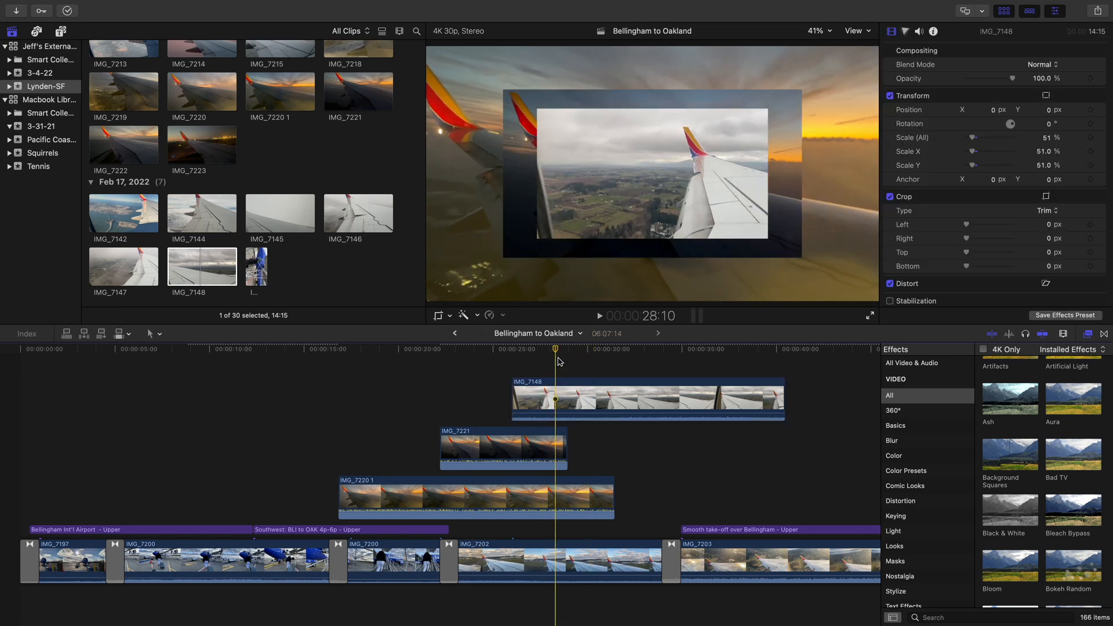
pyautogui.click(496, 448)
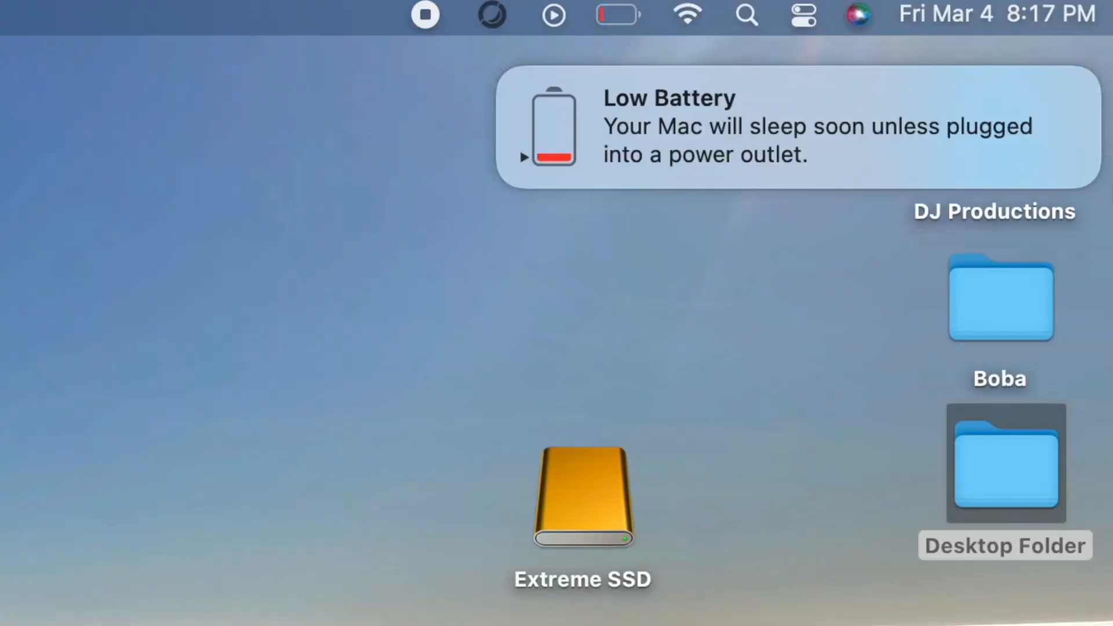
pyautogui.moveTo(766, 37)
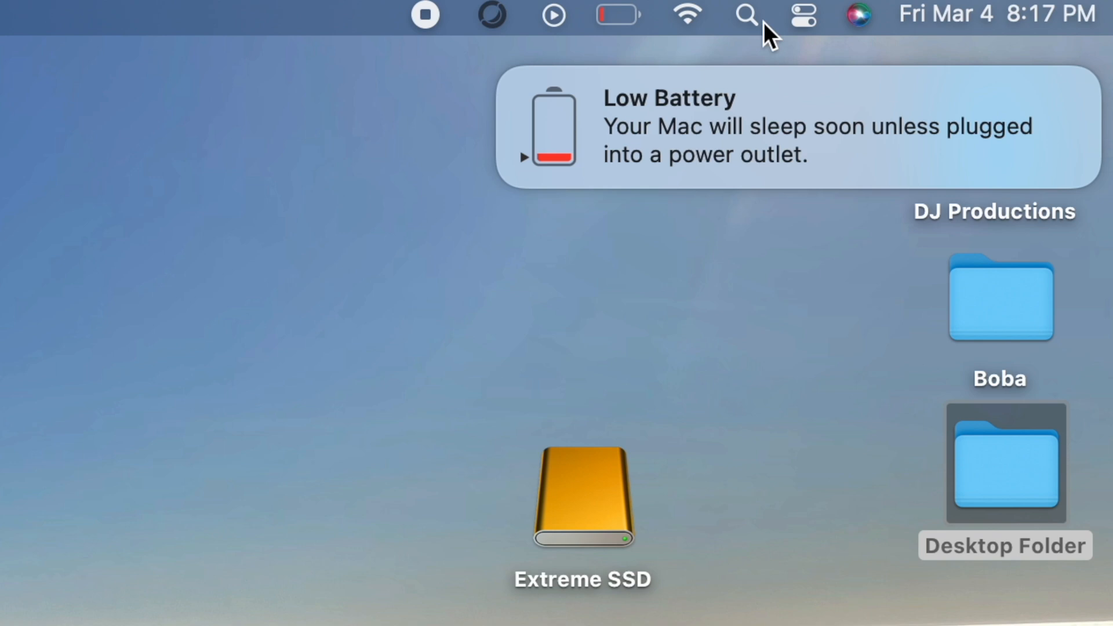